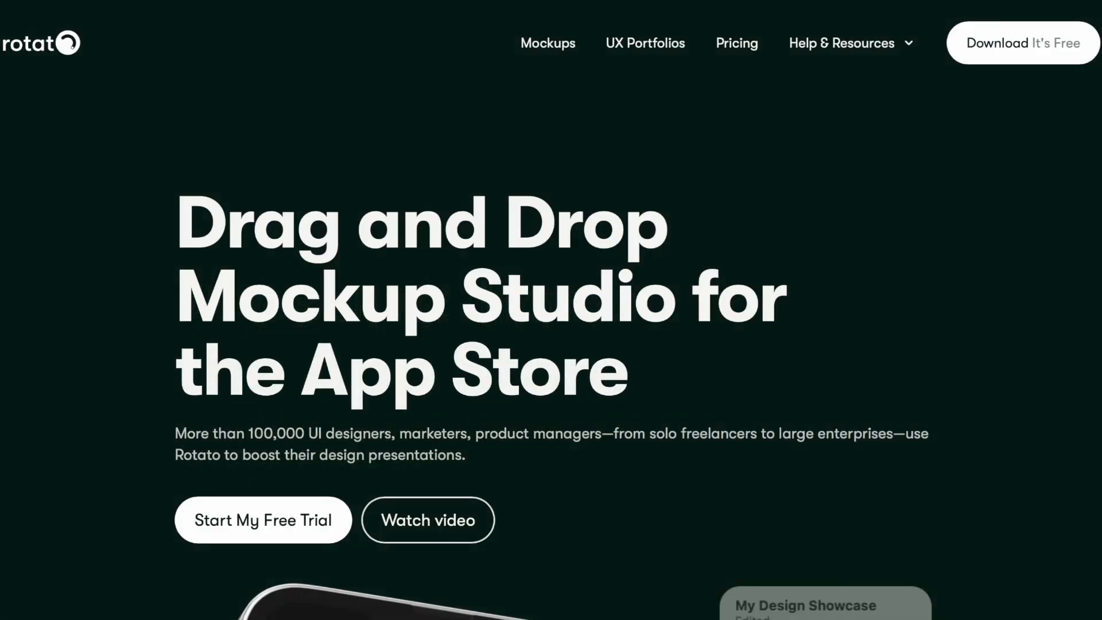
# Step: Launch Rotato from its folder to reach the Choose a Scene picker
pyautogui.scroll(-3)
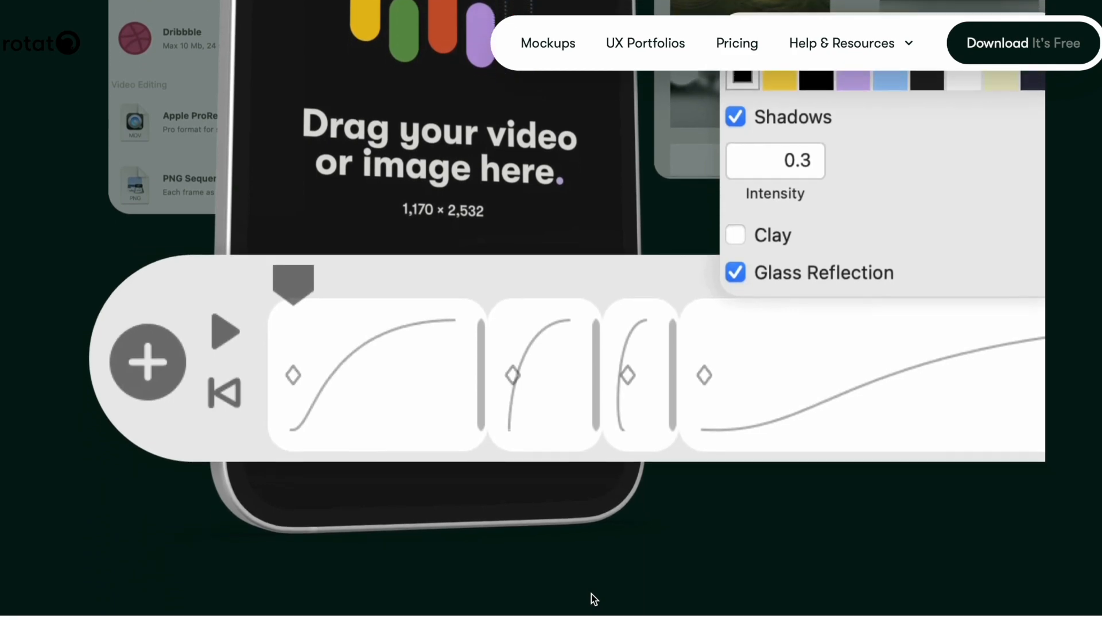
pyautogui.scroll(-3)
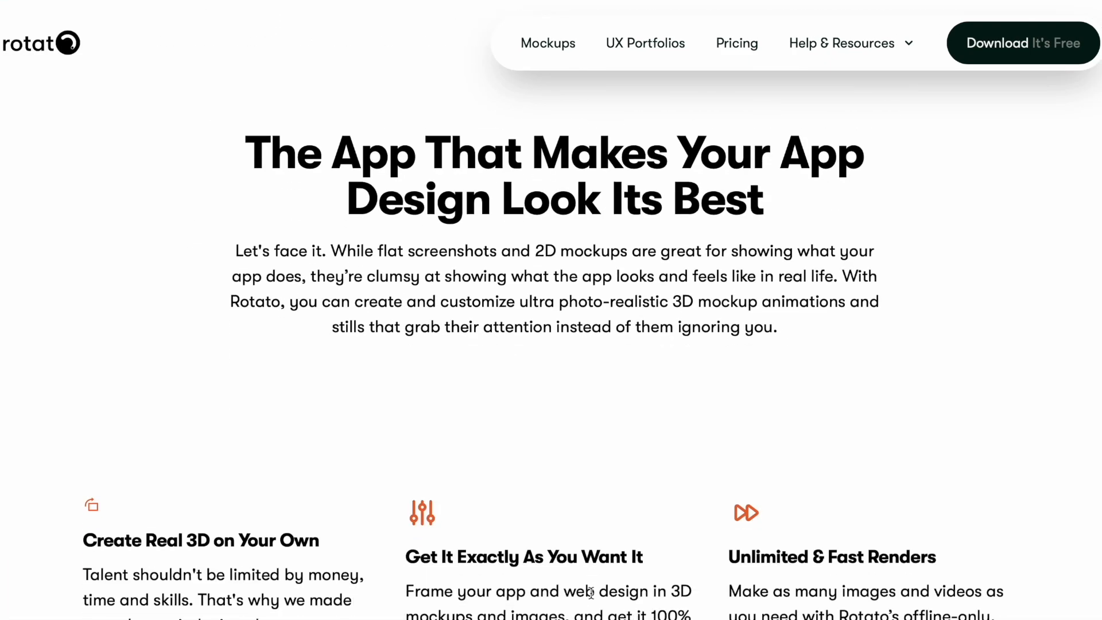
pyautogui.scroll(-3)
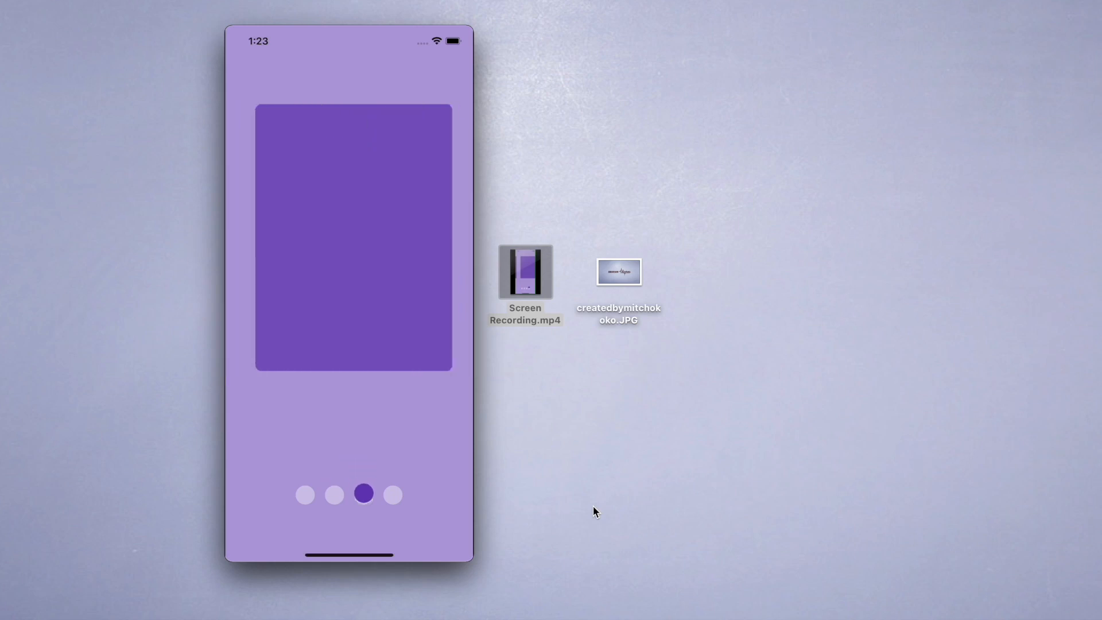
pyautogui.doubleClick(618, 272)
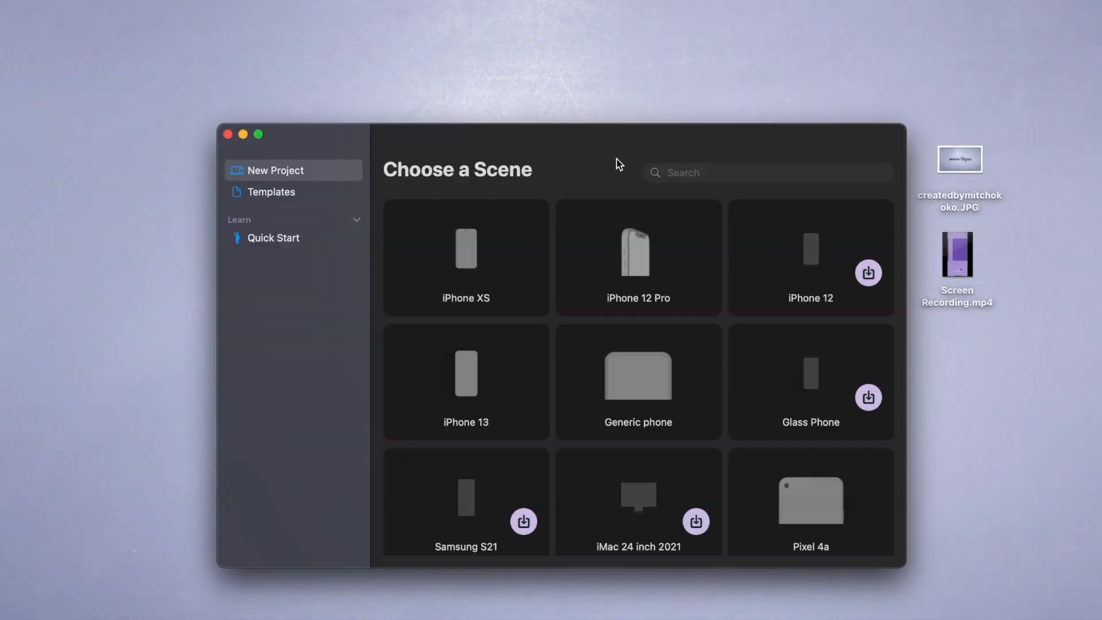
# Step: Start a new project from the iPhone 12 Pro scene in the scene grid
pyautogui.scroll(-3)
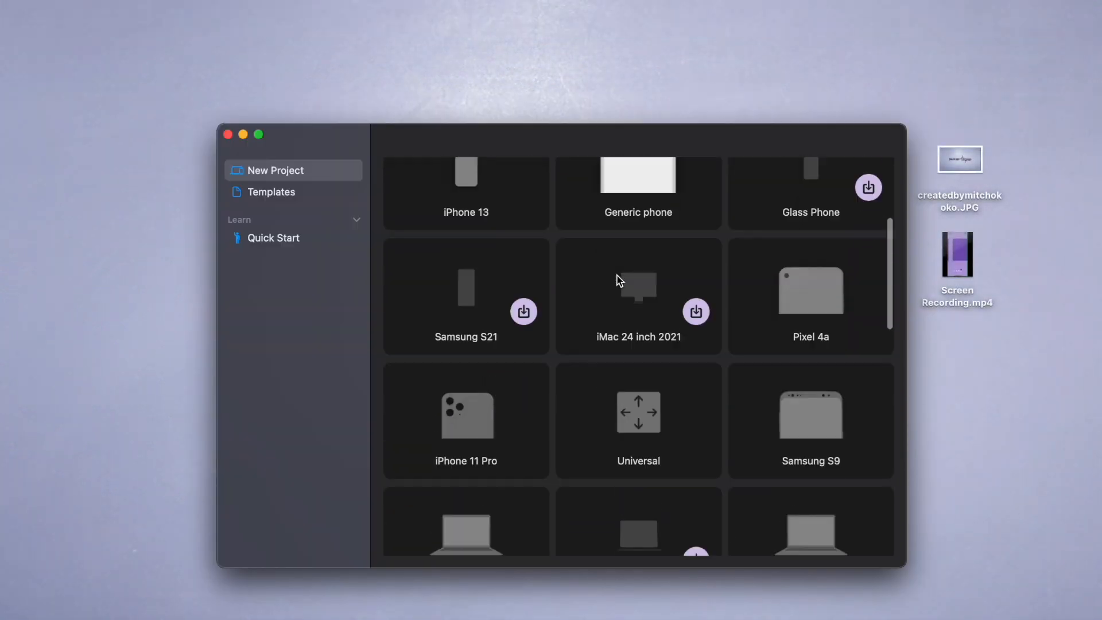
pyautogui.scroll(-3)
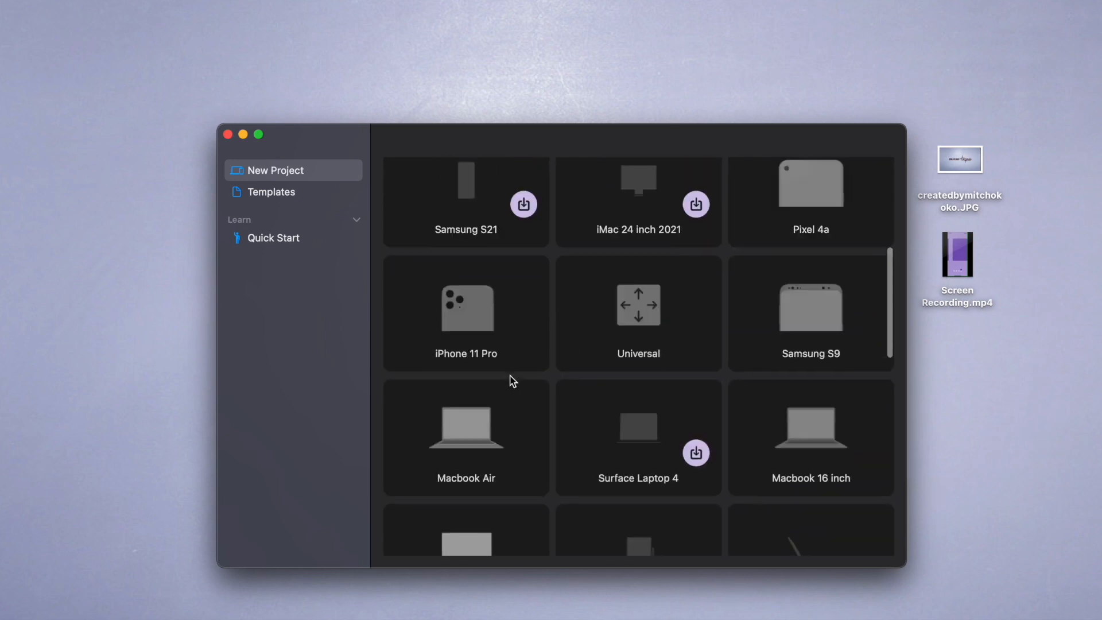
pyautogui.click(465, 312)
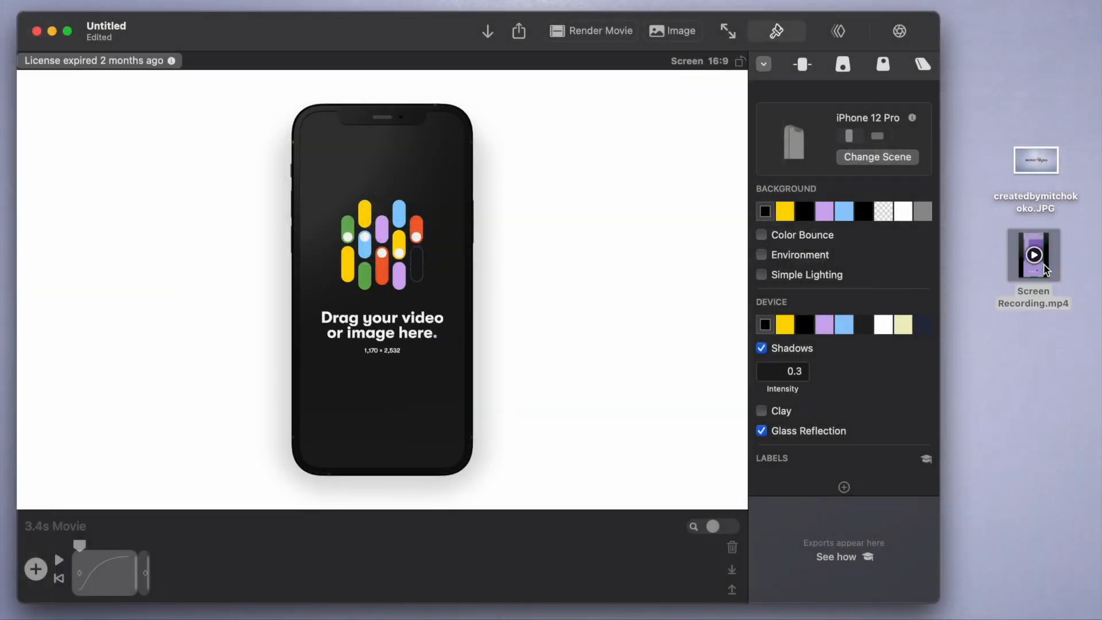
# Step: Load Screen Recording.mp4 onto the phone, set the Created by image as background, and stretch the timeline
pyautogui.moveTo(1034, 255); pyautogui.dragTo(381, 289)
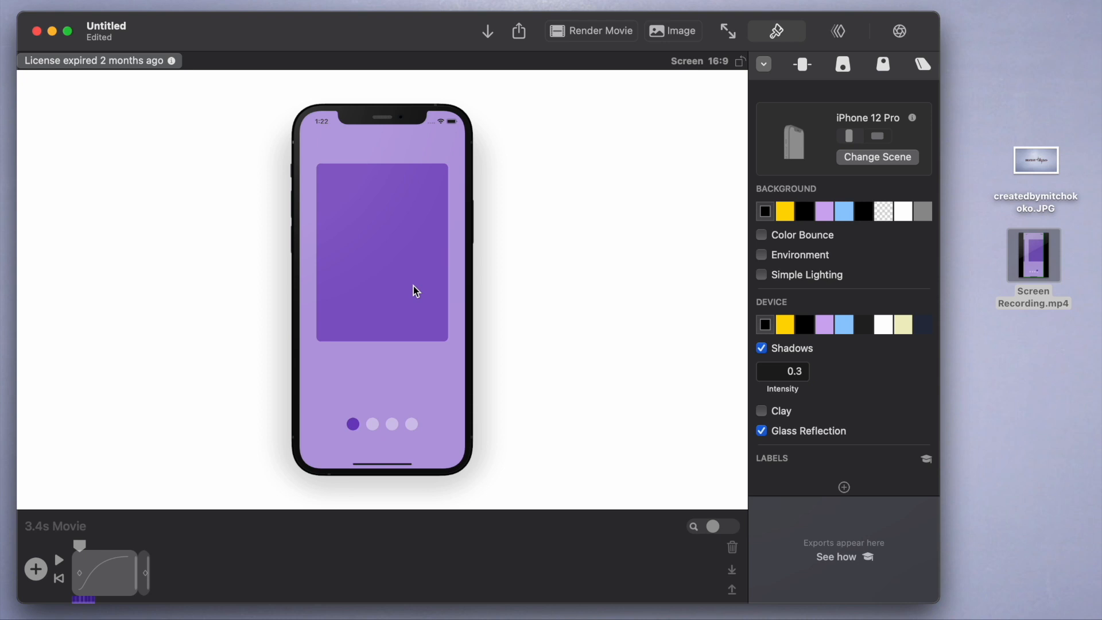
pyautogui.moveTo(644, 235)
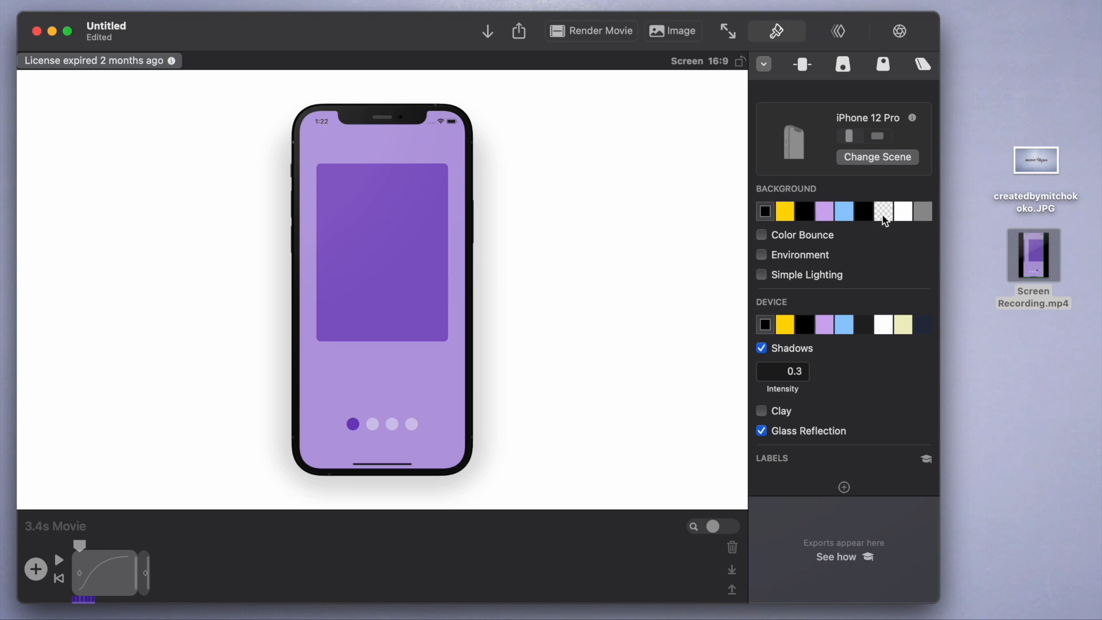
pyautogui.click(765, 211)
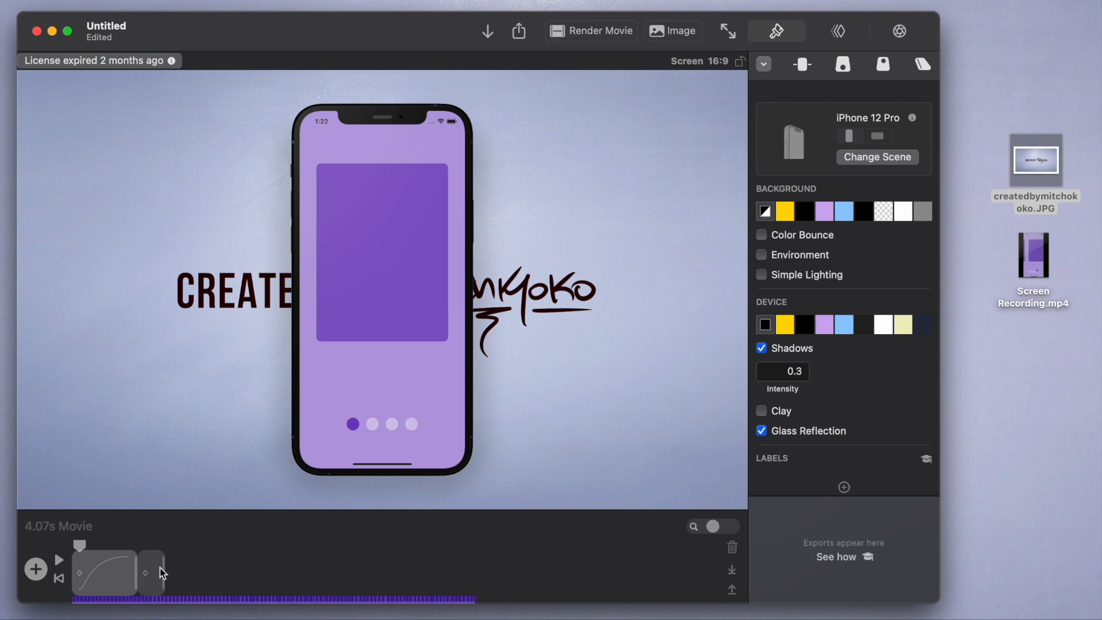
pyautogui.moveTo(165, 572); pyautogui.dragTo(471, 572)
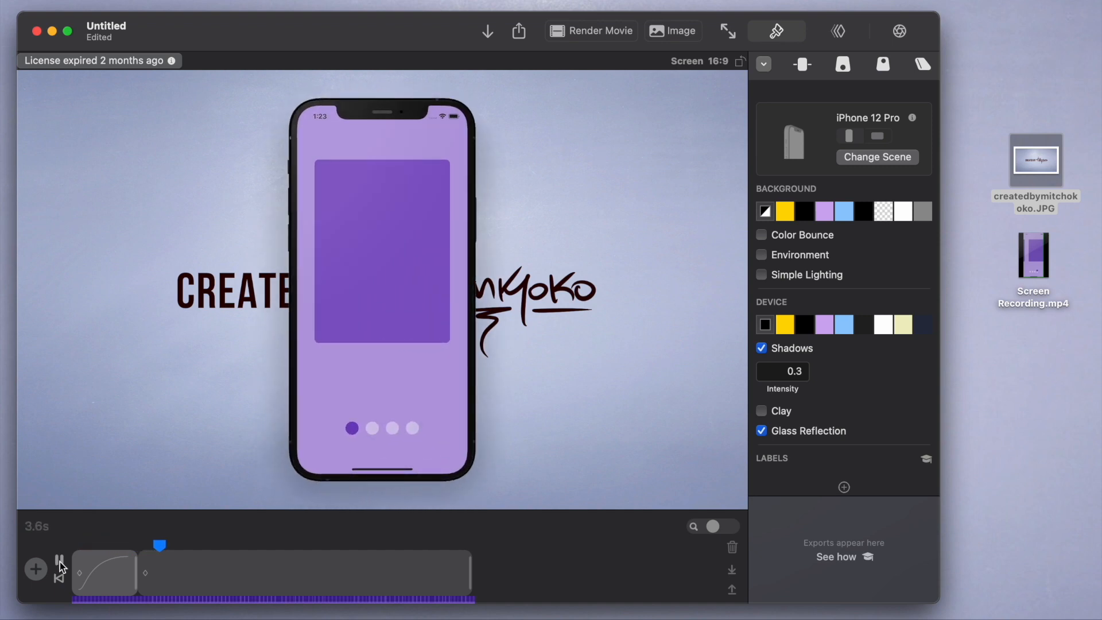
pyautogui.doubleClick(1034, 258)
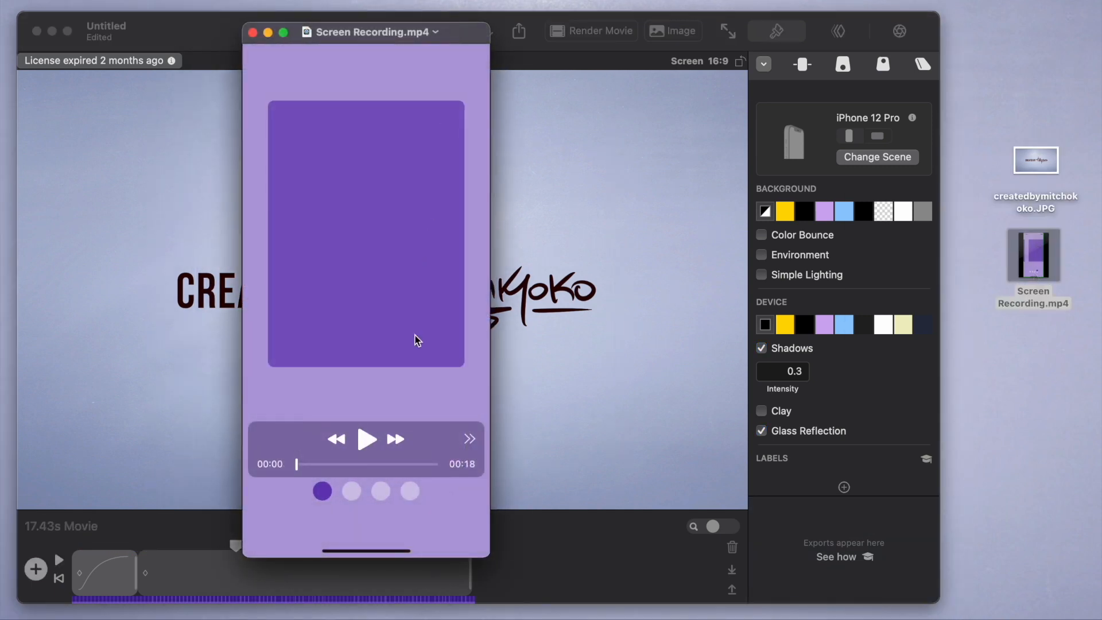
pyautogui.click(366, 439)
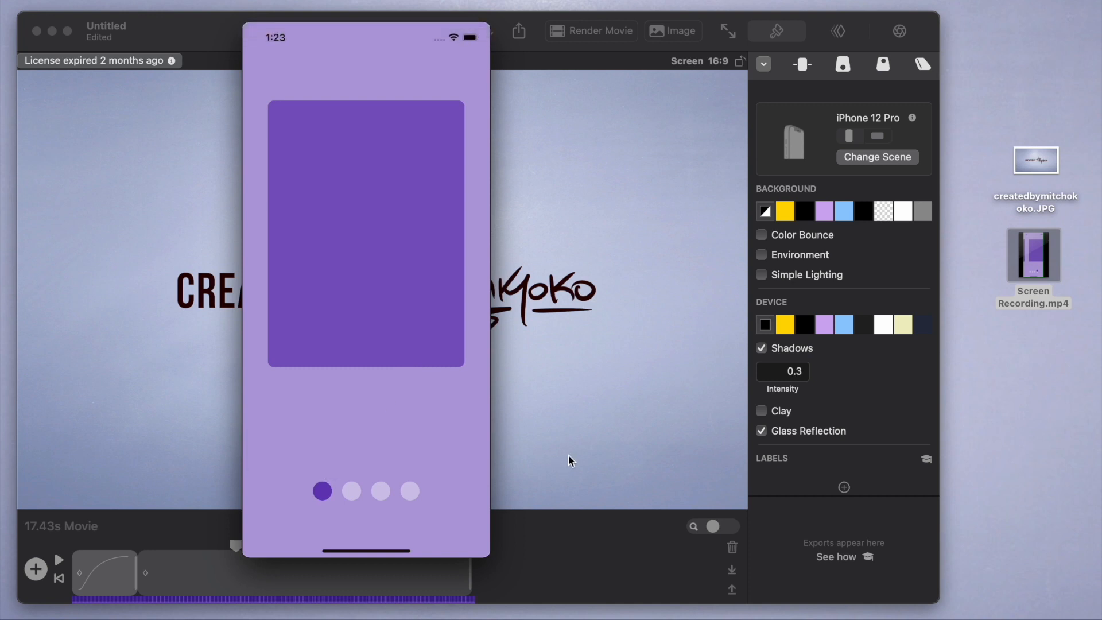
pyautogui.moveTo(499, 483)
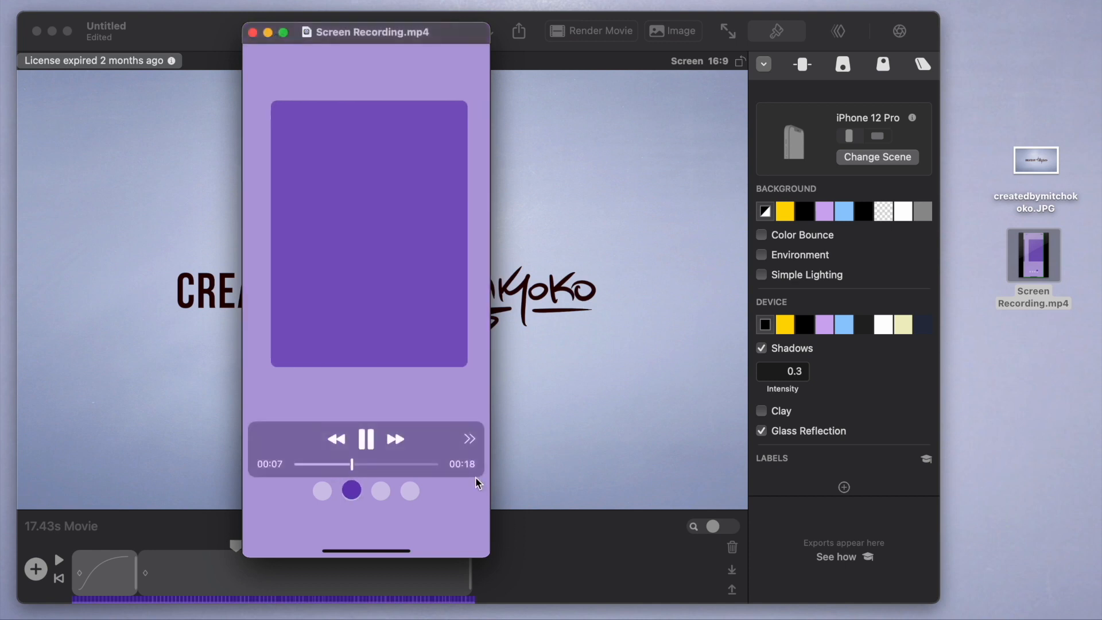
pyautogui.click(366, 439)
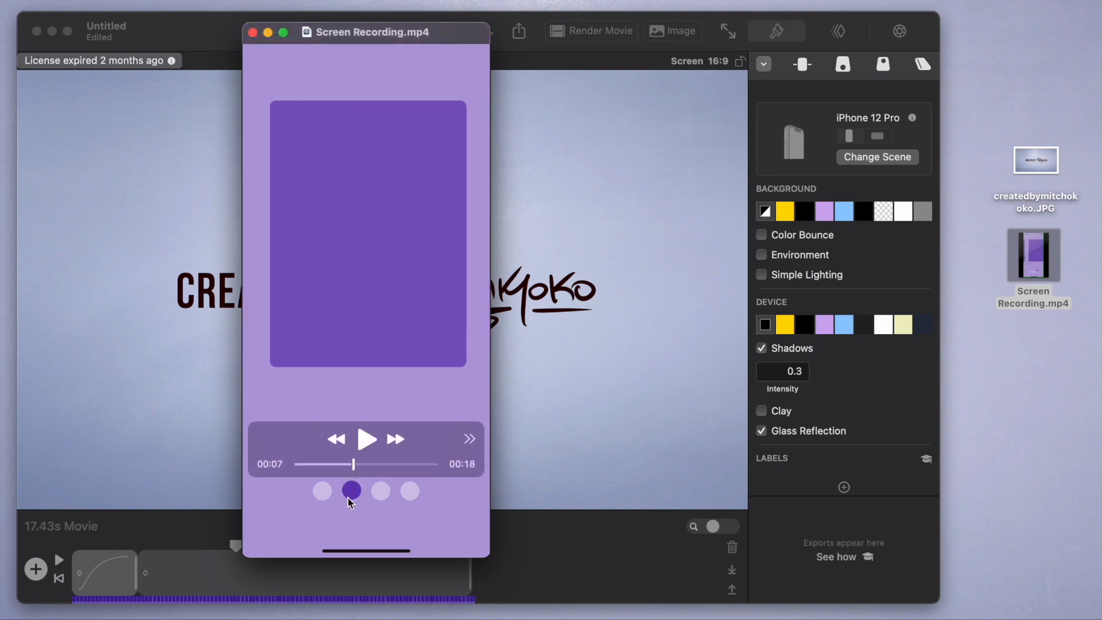
pyautogui.click(366, 437)
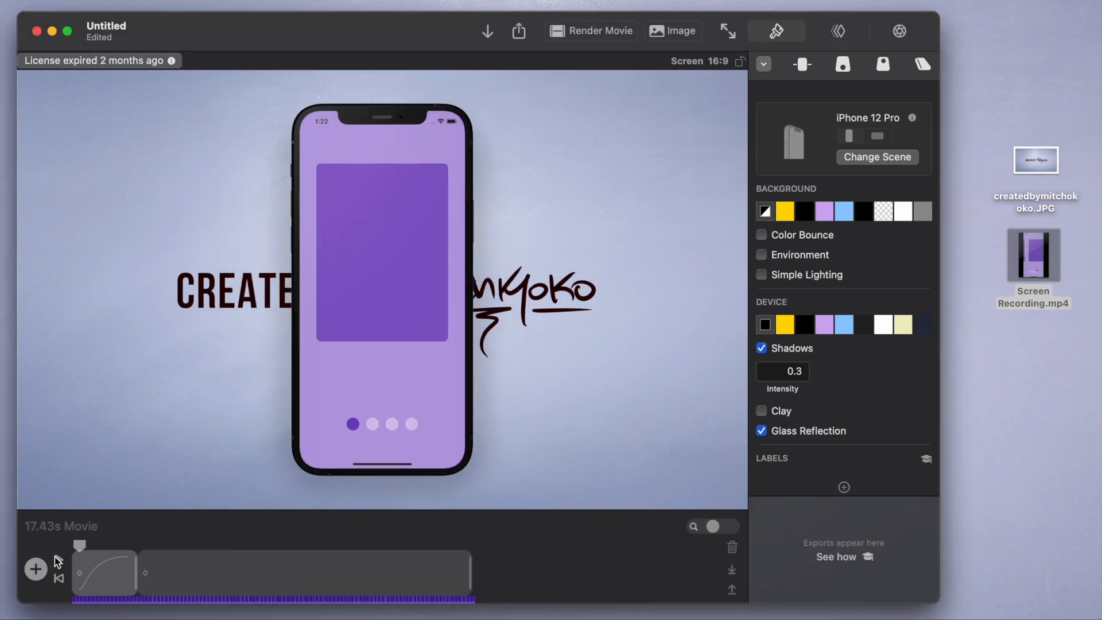
# Step: Preview the animation and give the iPhone a purple device finish
pyautogui.click(59, 560)
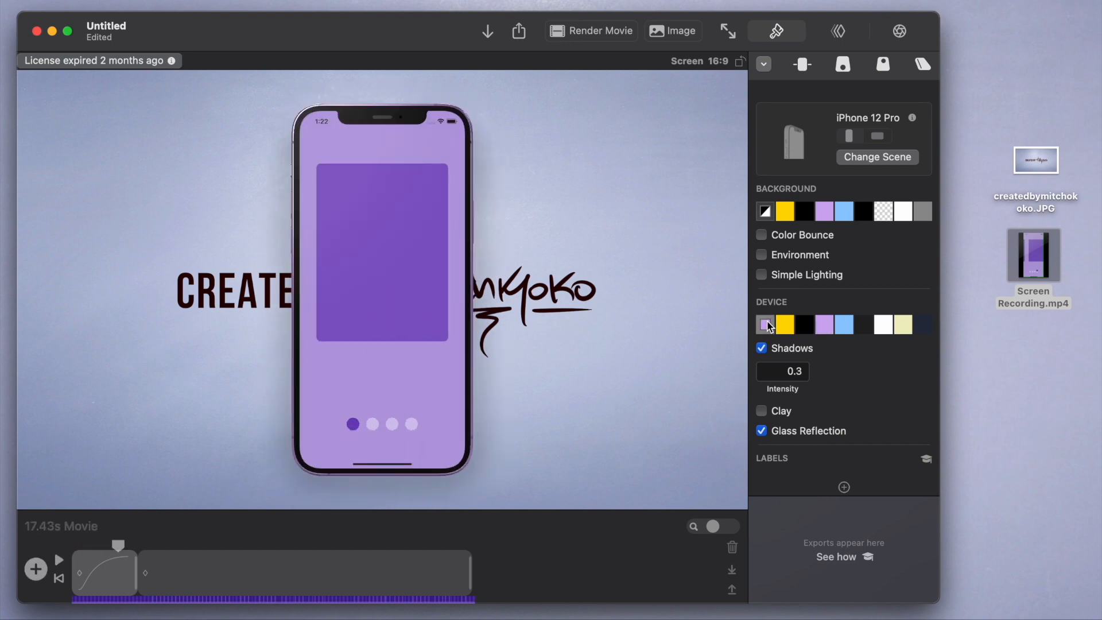
pyautogui.click(765, 324)
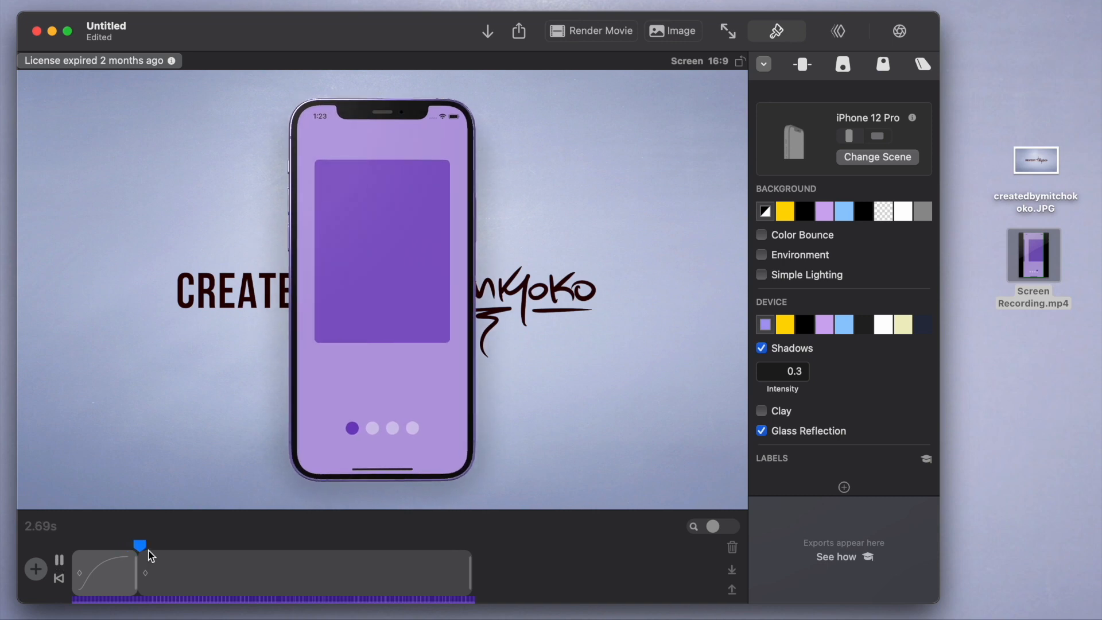
# Step: Scrub the timeline and select the first keyframe to prepare an added opening keyframe
pyautogui.moveTo(140, 545); pyautogui.dragTo(99, 544)
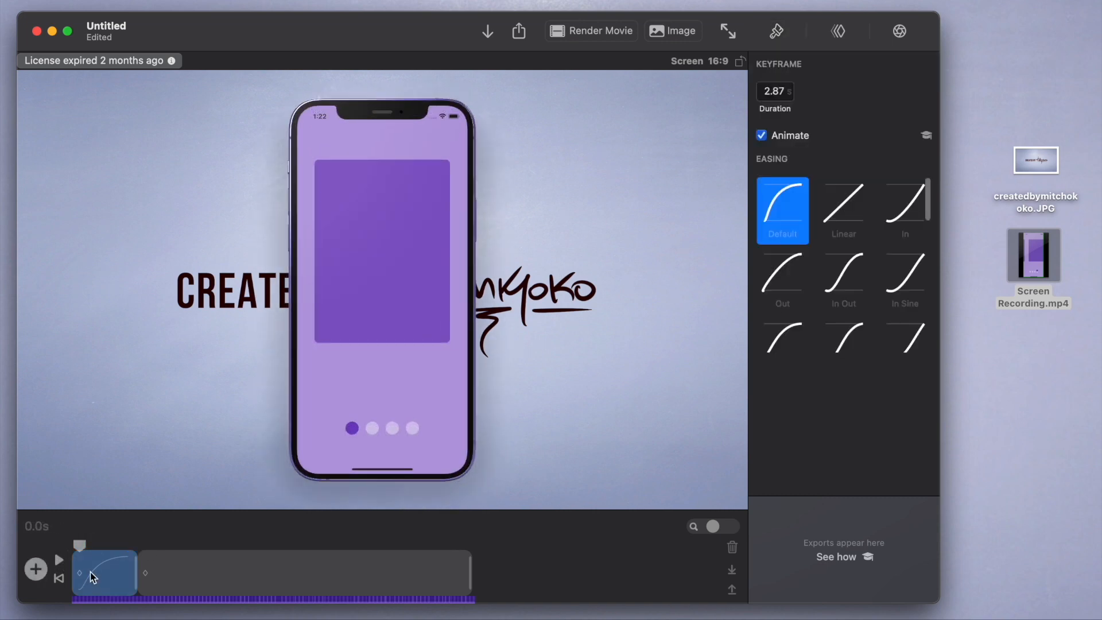
pyautogui.click(776, 31)
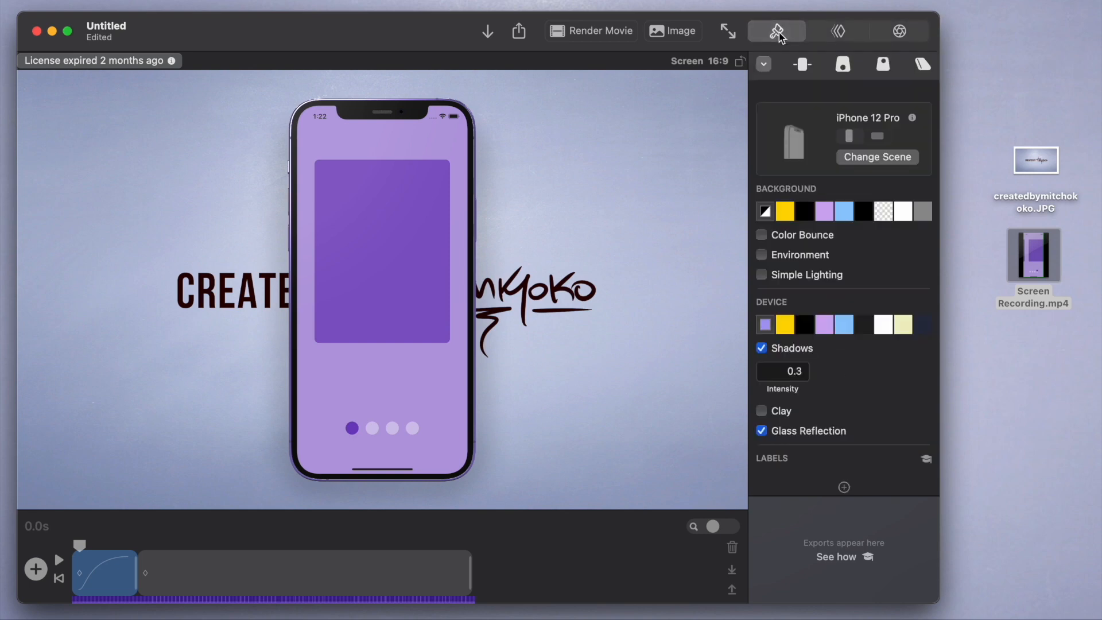
pyautogui.click(764, 64)
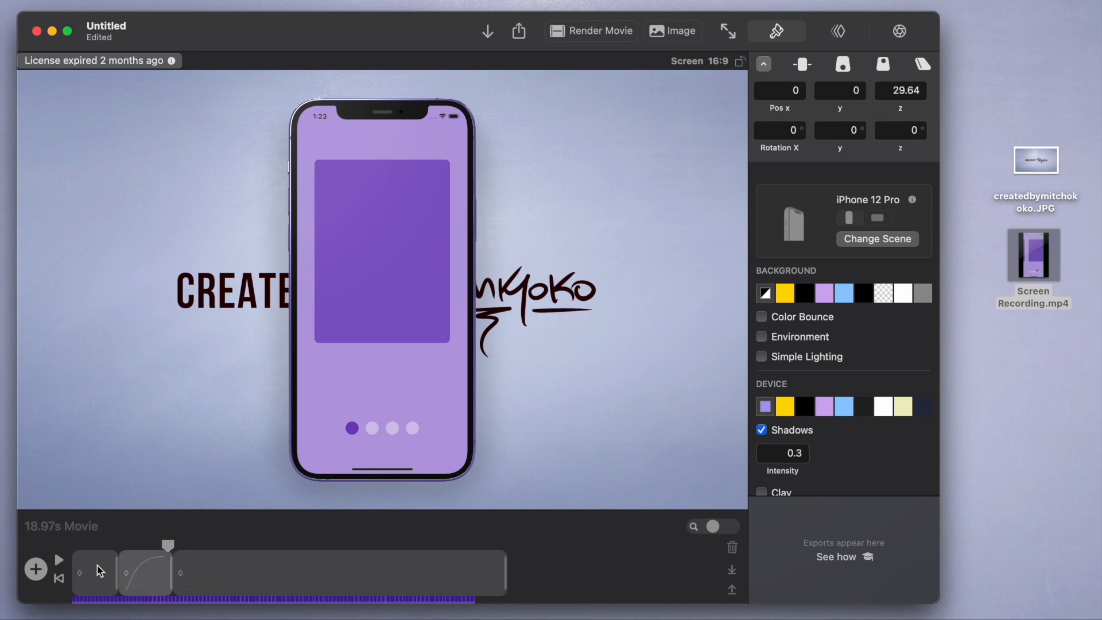
# Step: Try Pos x offsets 2, 4, -5 and -8 on the opening keyframe, then set Pos z depth to 30.64
pyautogui.click(95, 572)
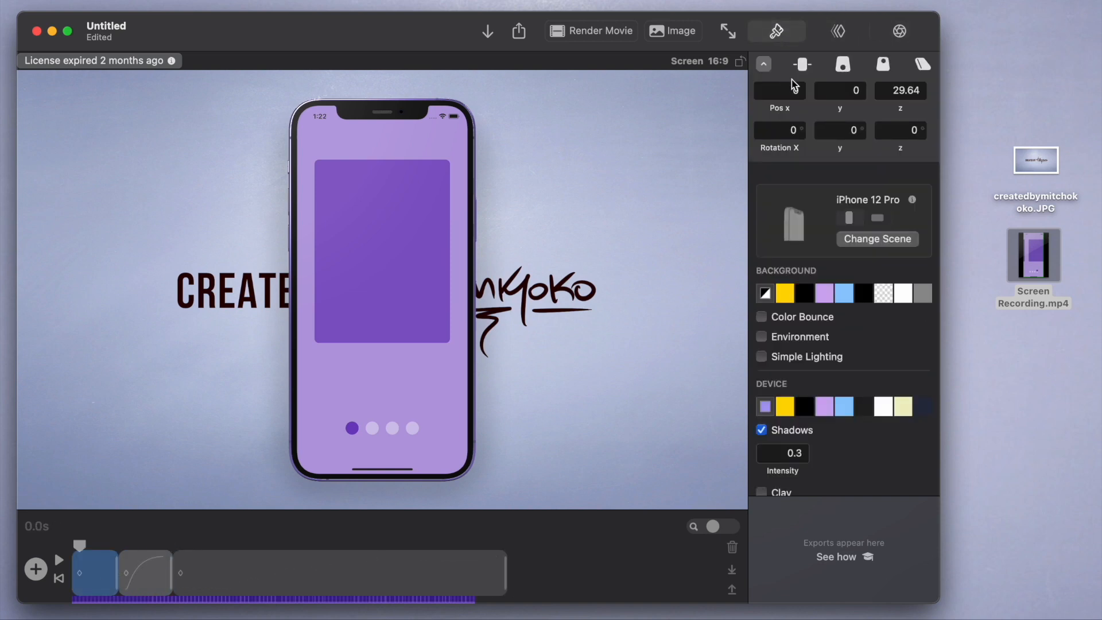
pyautogui.write('2')
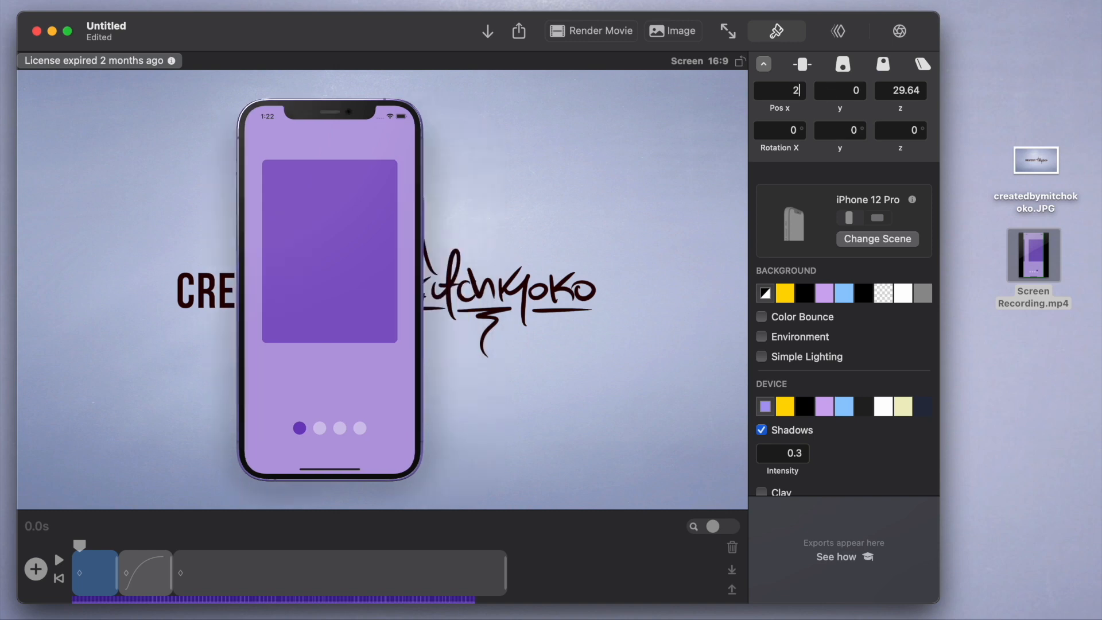
pyautogui.write('4')
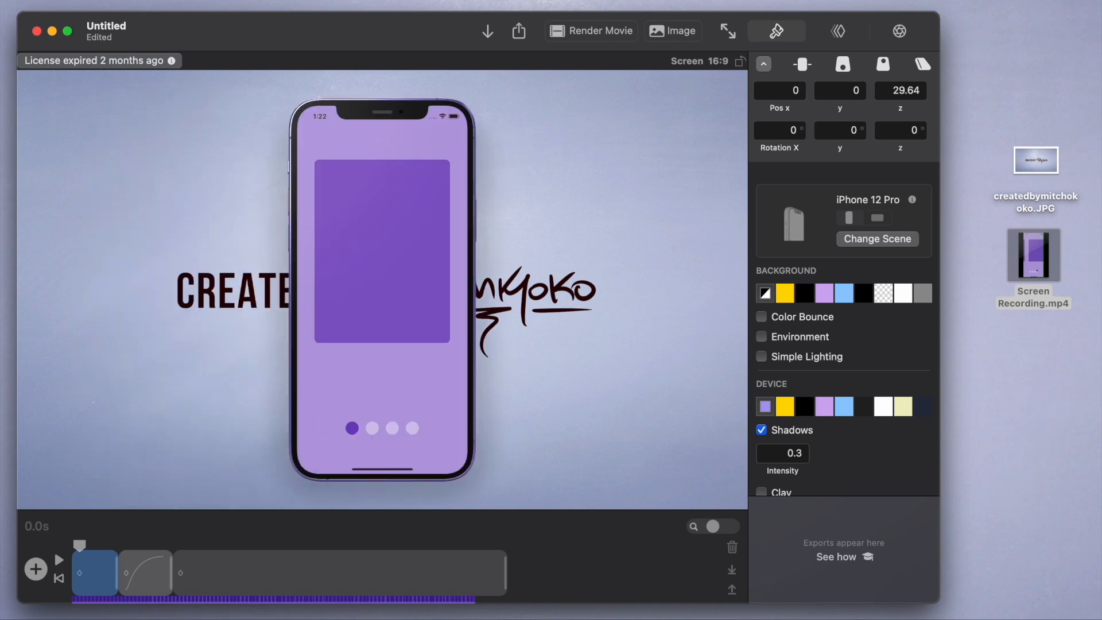
pyautogui.write('-5')
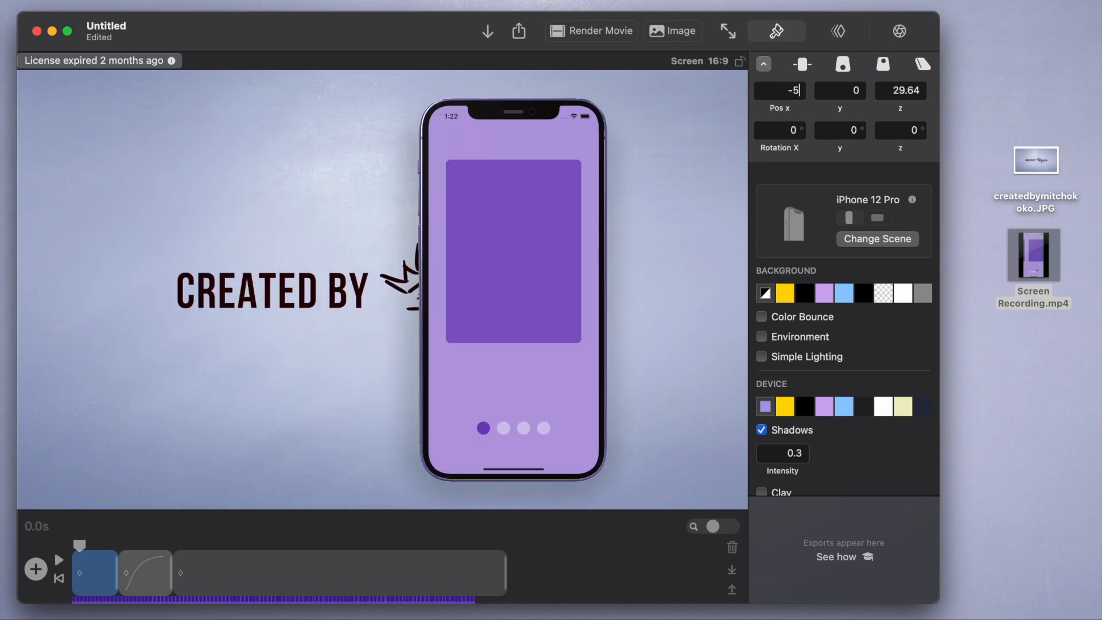
pyautogui.write('-8')
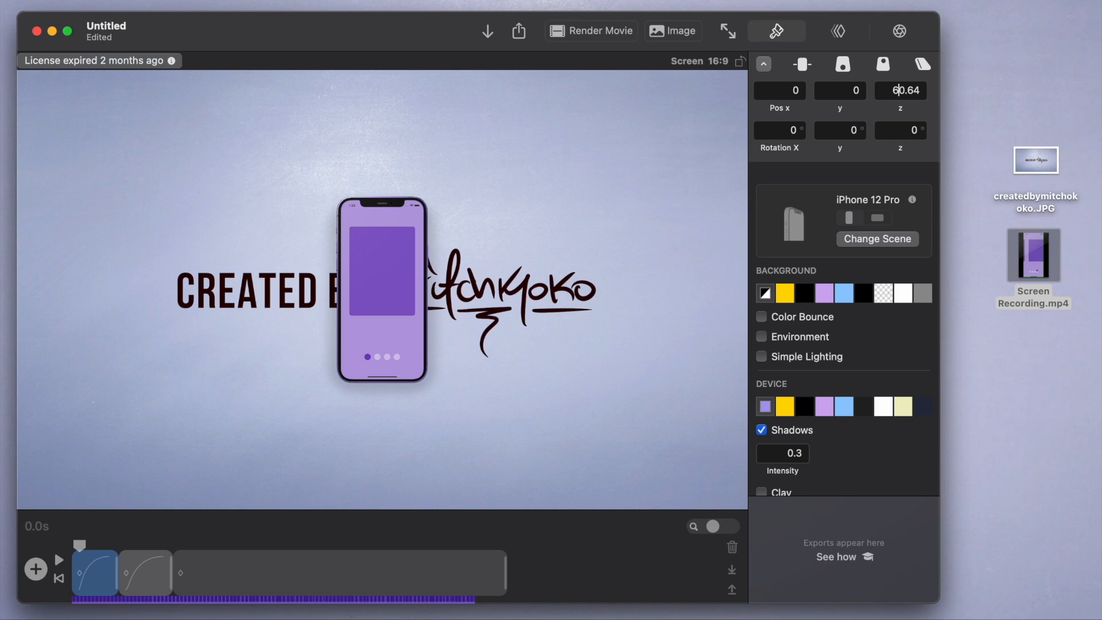
pyautogui.write('30.64')
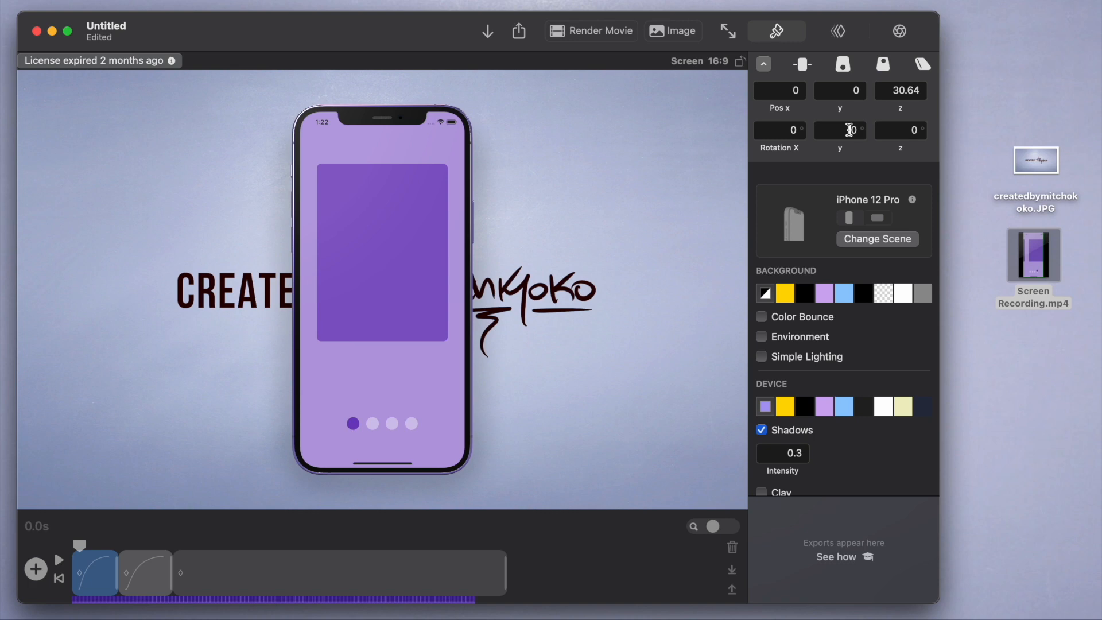
# Step: Try rotation values 90 and 100 while turning the phone's purple back toward the viewer
pyautogui.write('90')
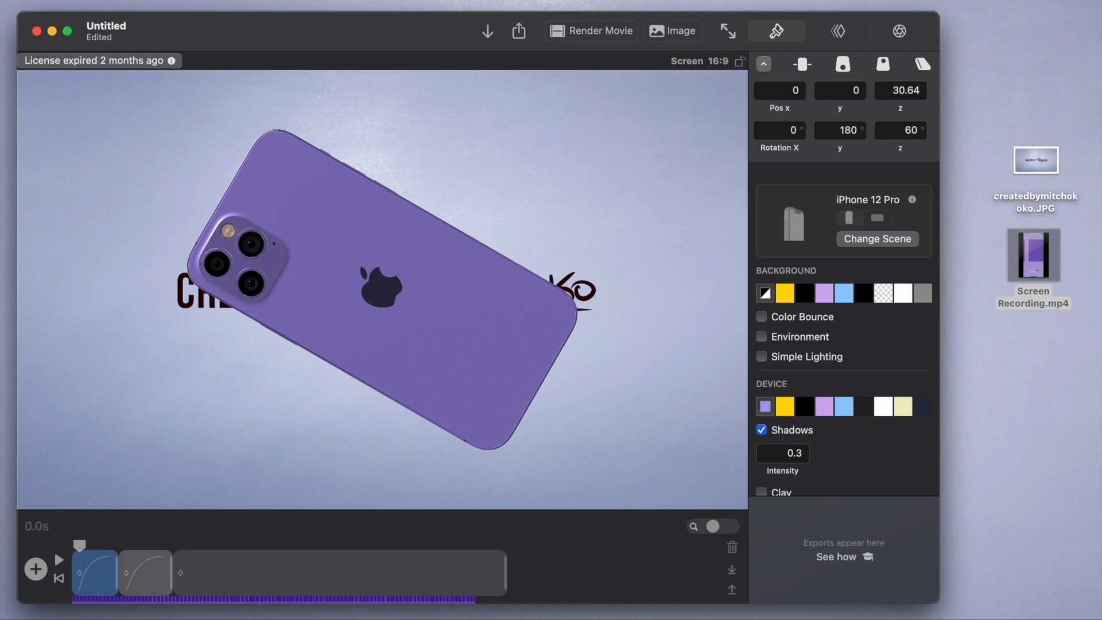
pyautogui.write('100')
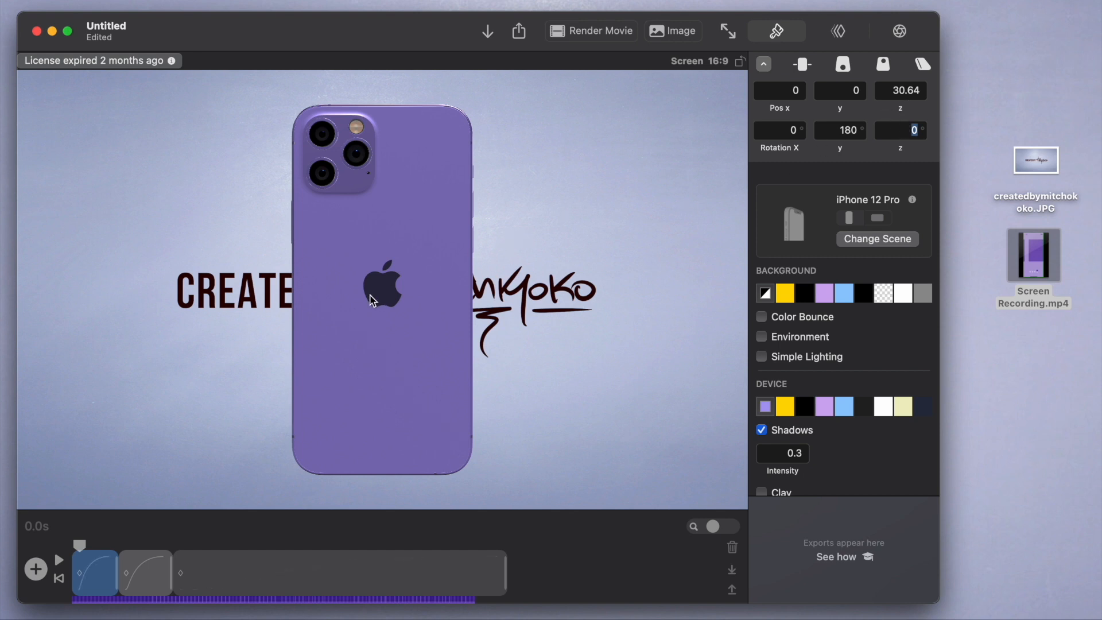
pyautogui.moveTo(590, 195)
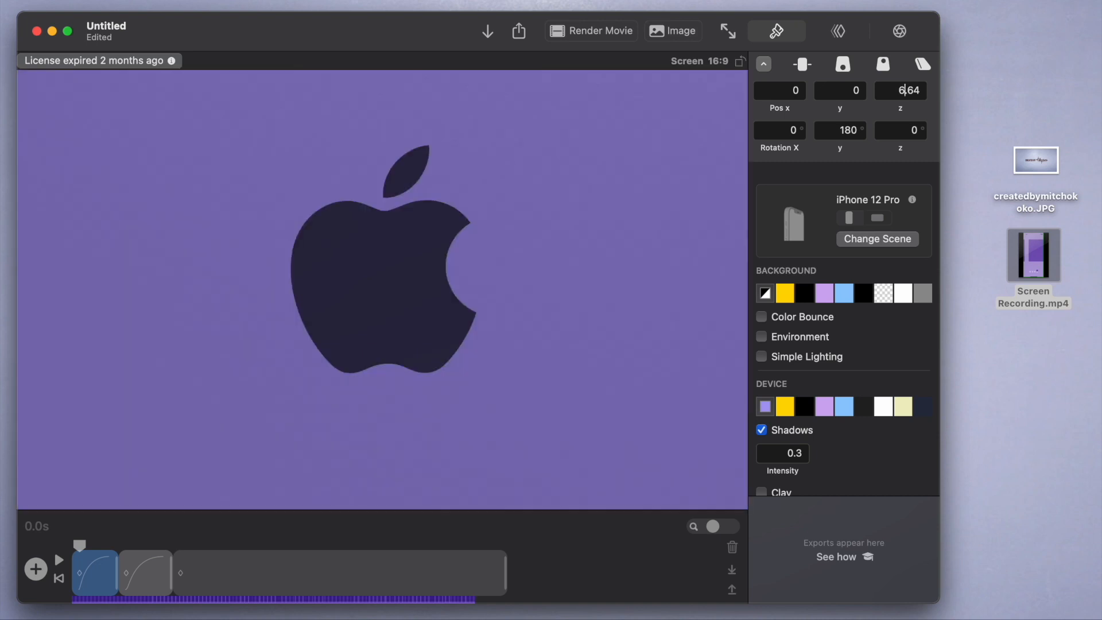
# Step: Confirm the logo close-up depth, preview the spin to the front, and trim the final section shorter
pyautogui.click(58, 559)
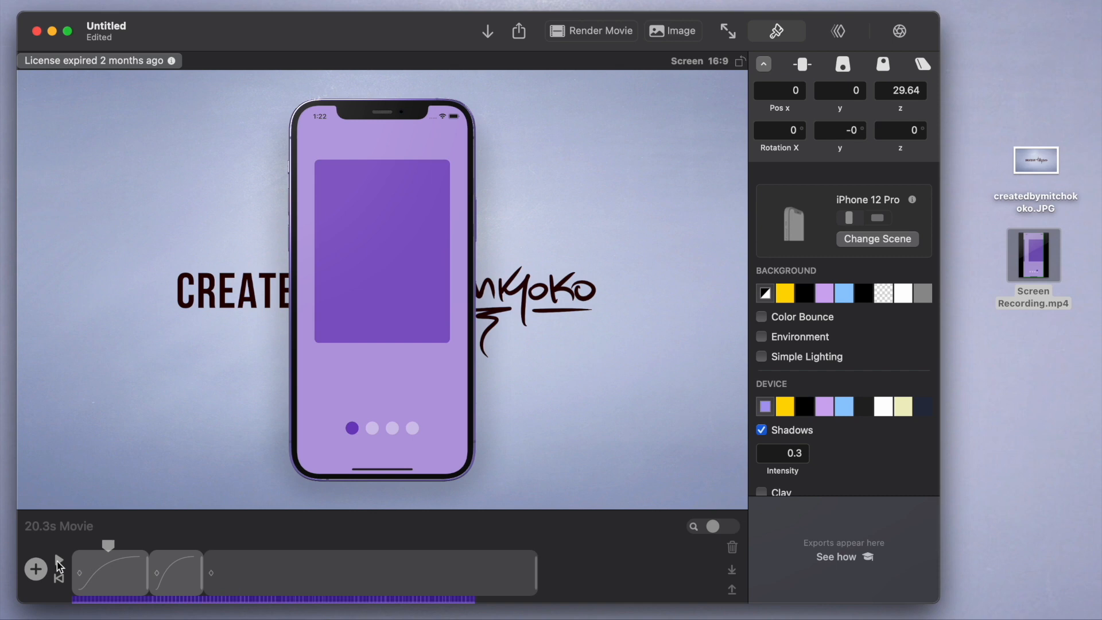
pyautogui.click(59, 560)
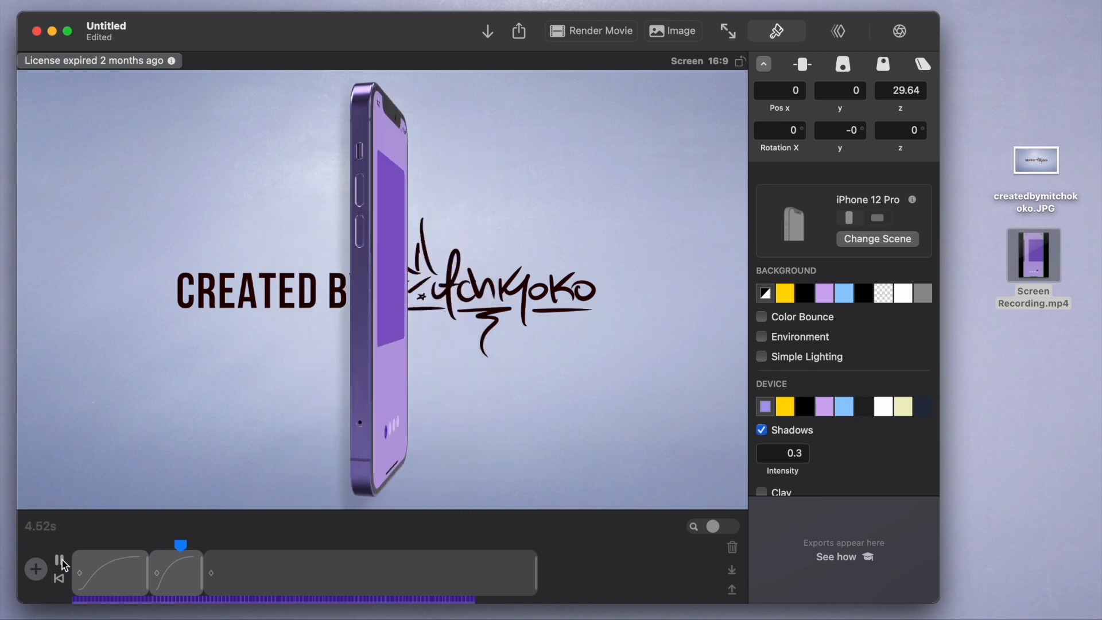
pyautogui.moveTo(180, 544); pyautogui.dragTo(224, 545)
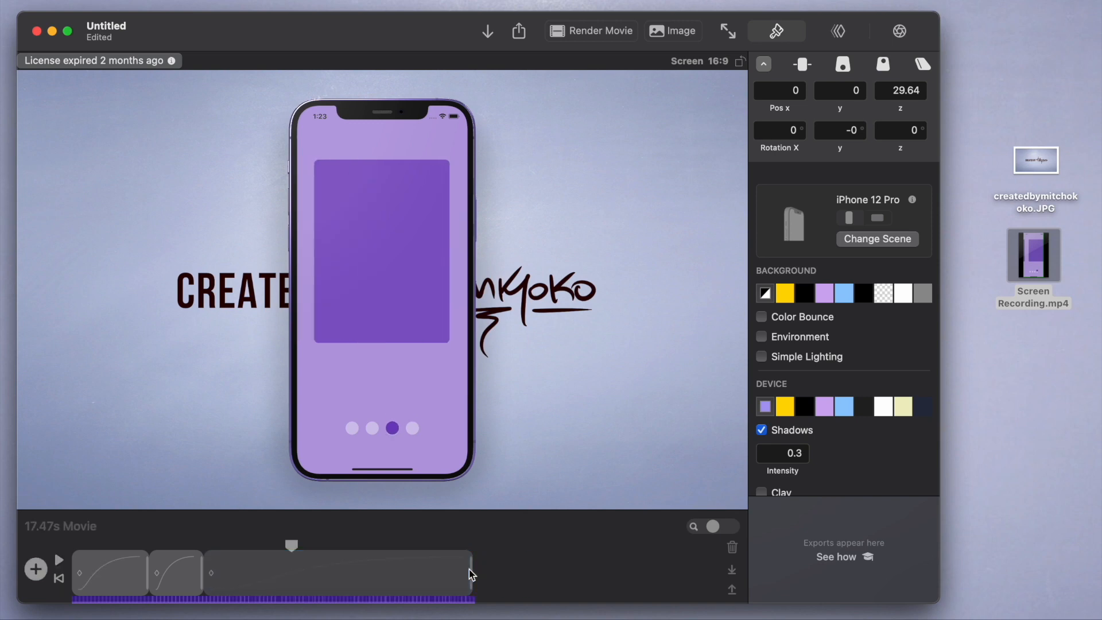
# Step: Browse the Easing presets of the opening transition, then play the animation from the start
pyautogui.click(109, 572)
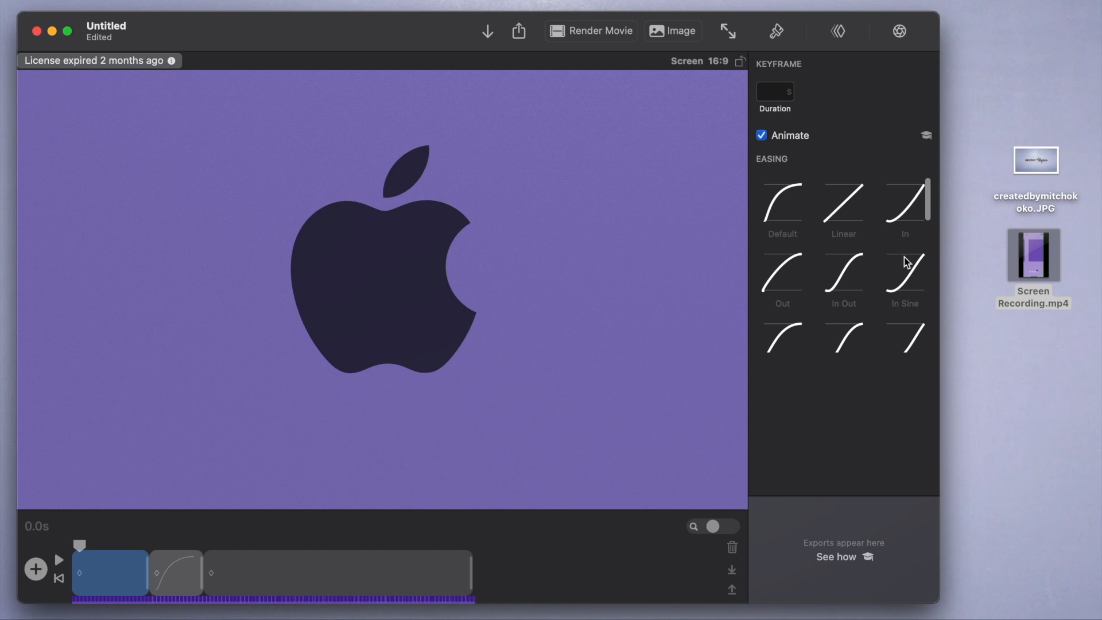
pyautogui.scroll(-3)
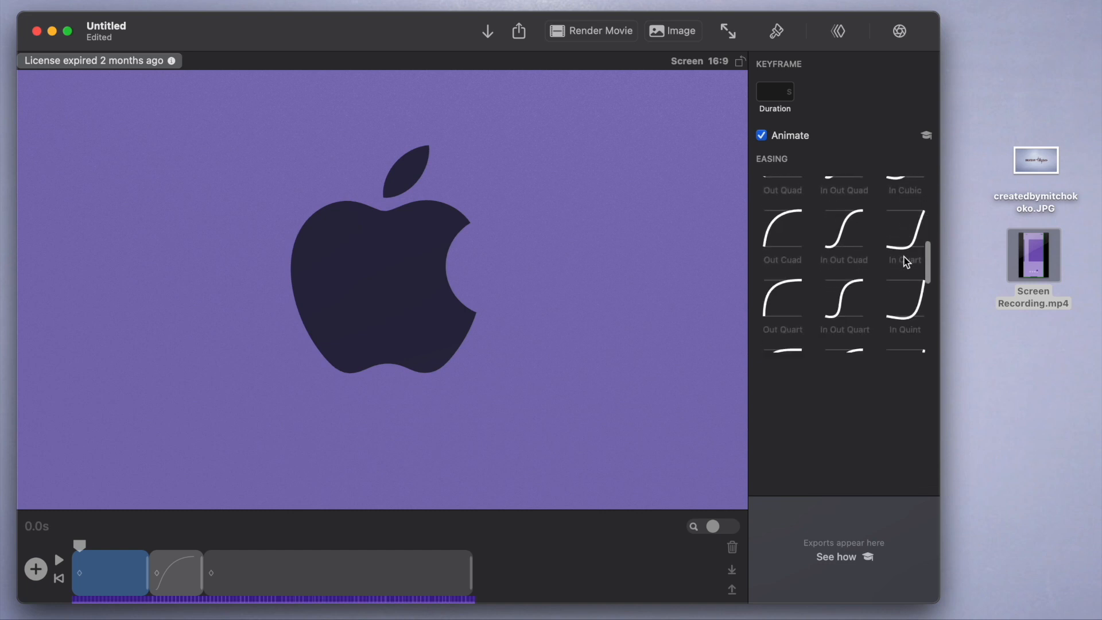
pyautogui.scroll(-3)
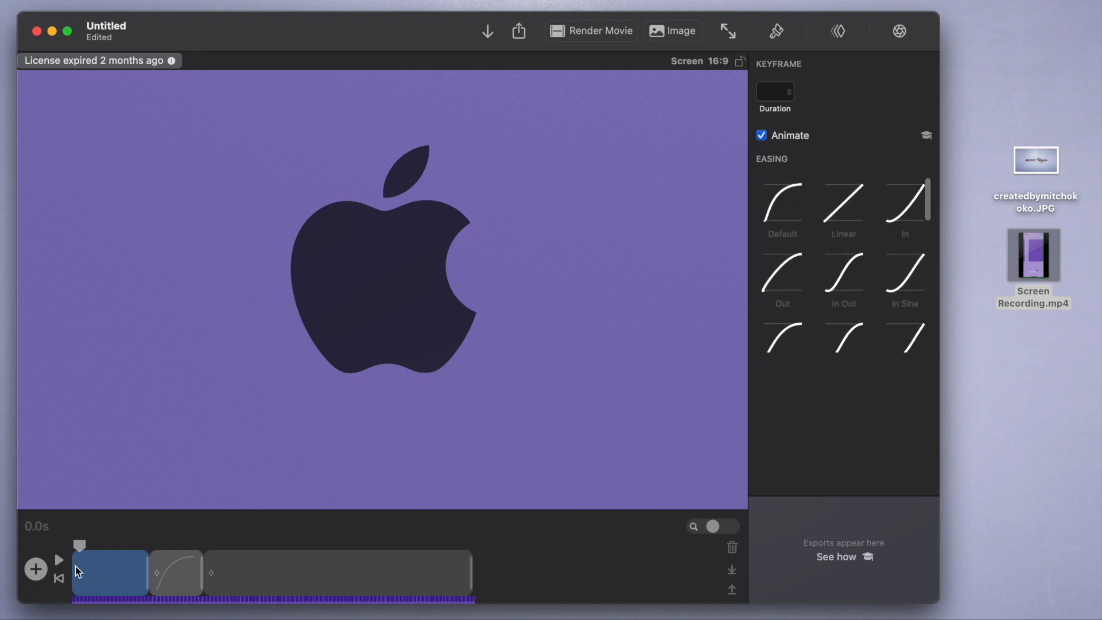
pyautogui.click(59, 560)
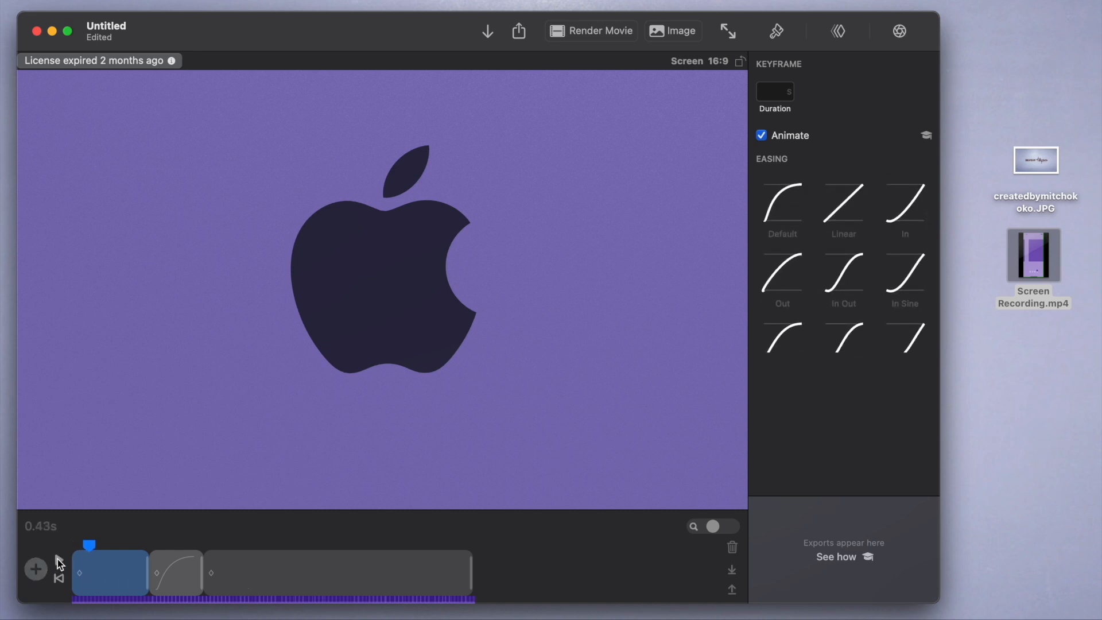
pyautogui.click(837, 31)
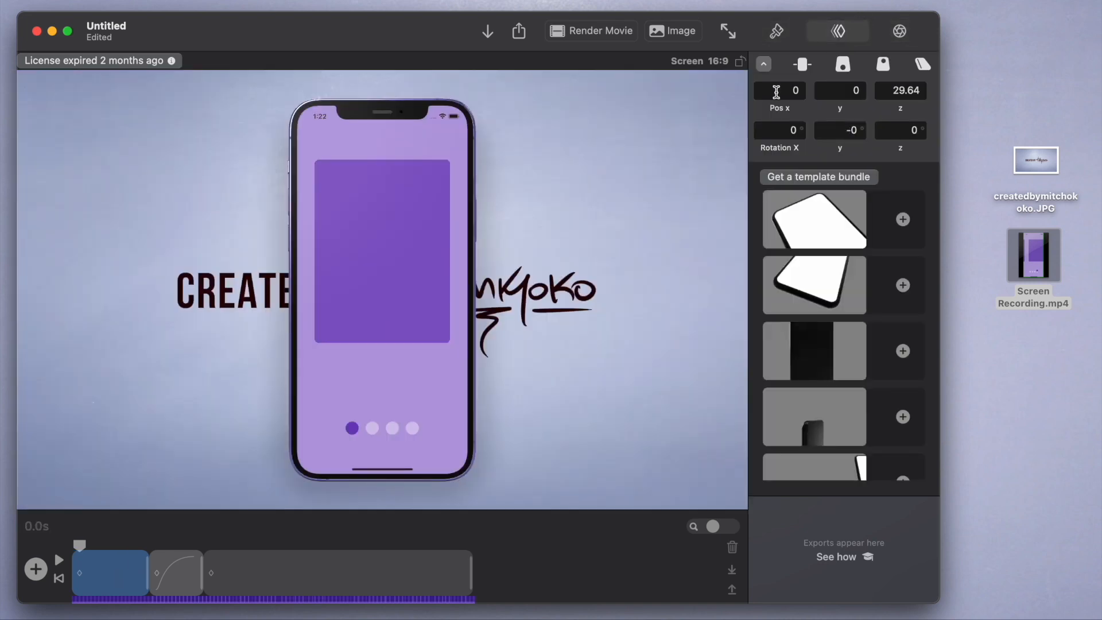
pyautogui.click(837, 31)
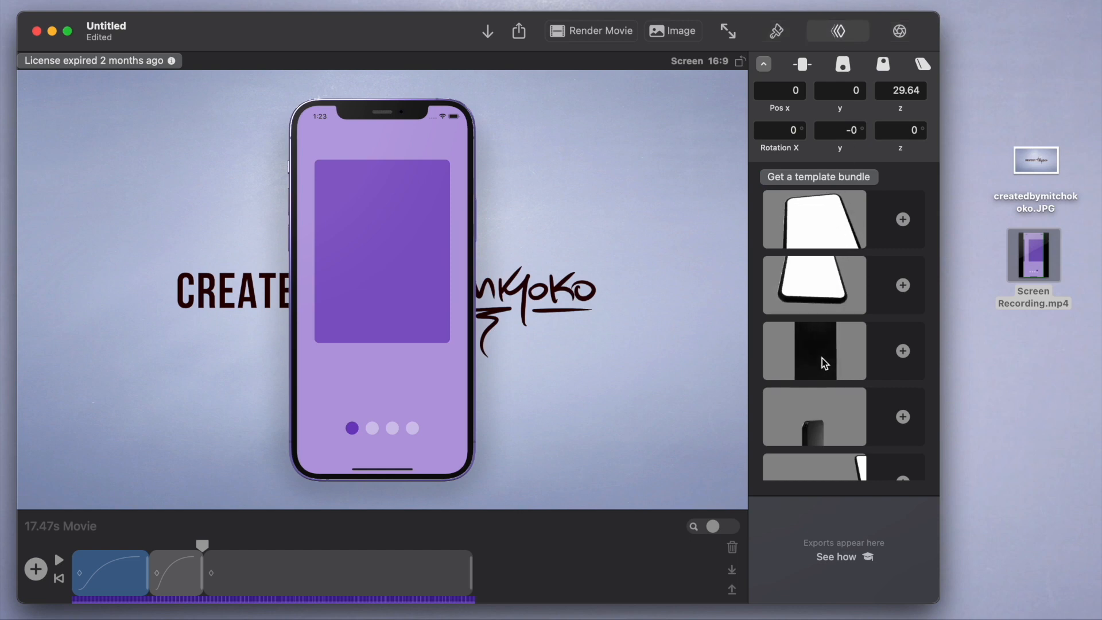
pyautogui.scroll(-3)
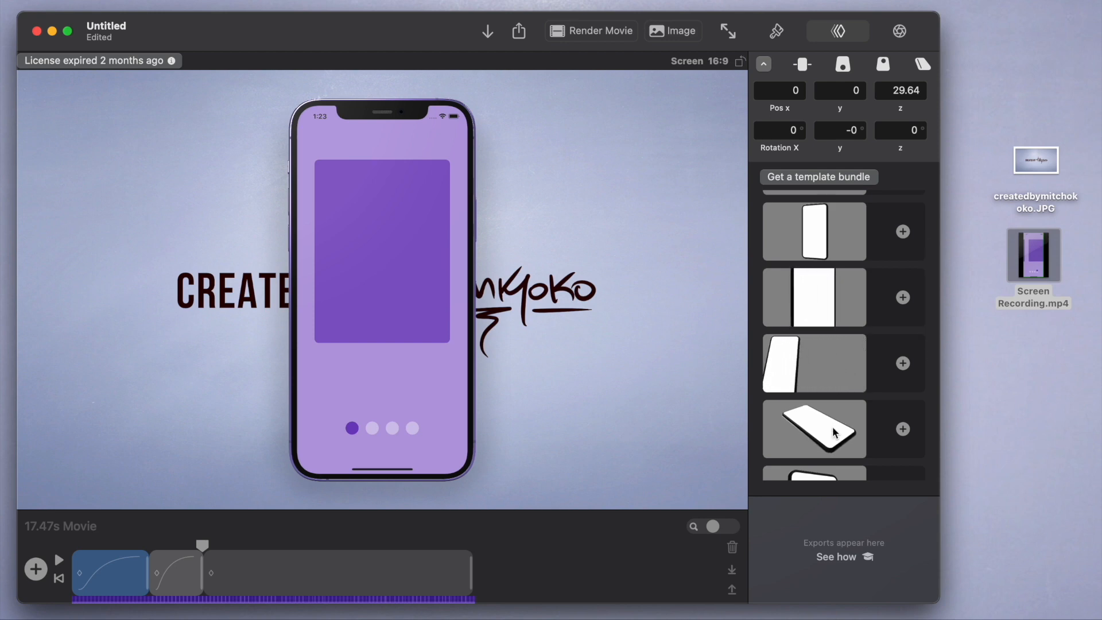
pyautogui.scroll(-3)
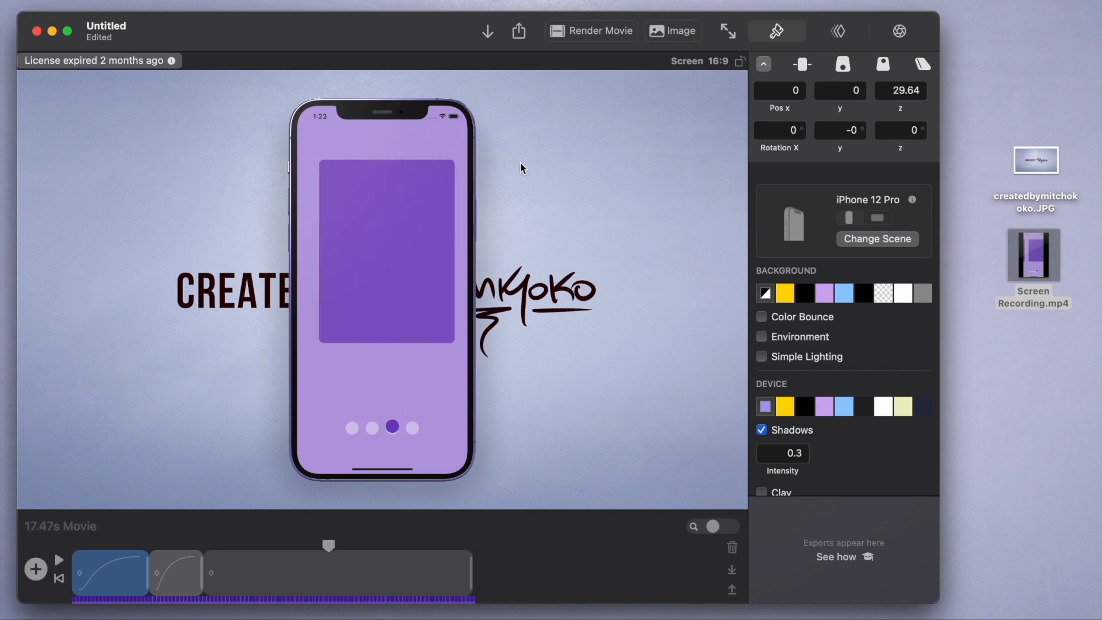
# Step: View the Render Movie settings (60 fps, H264, 1080p), cancel them, and close the project window
pyautogui.click(600, 30)
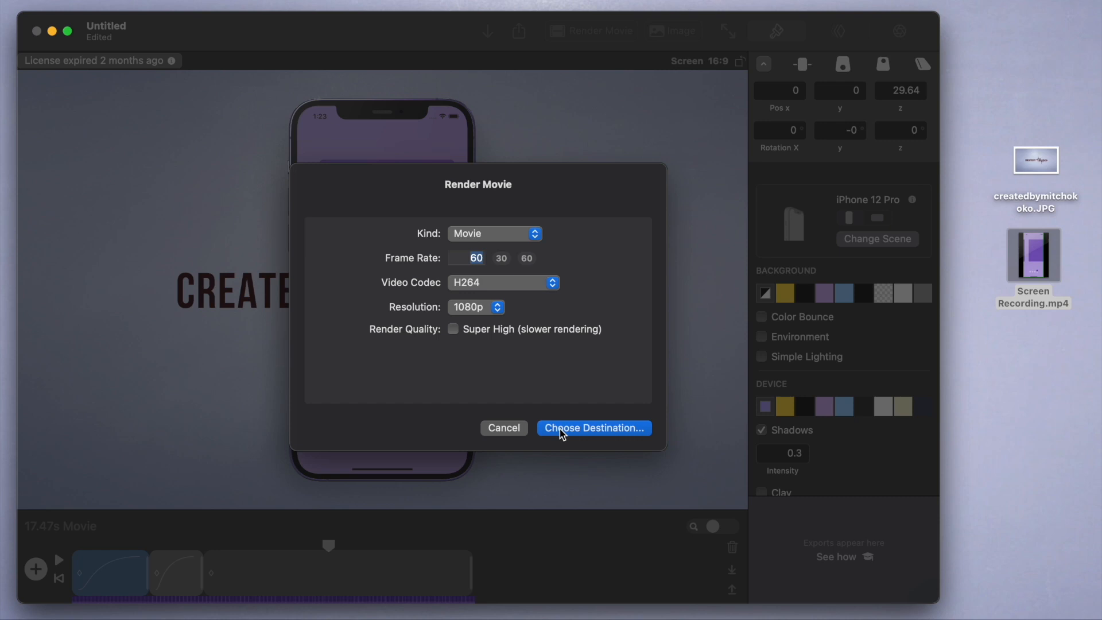
pyautogui.moveTo(606, 431)
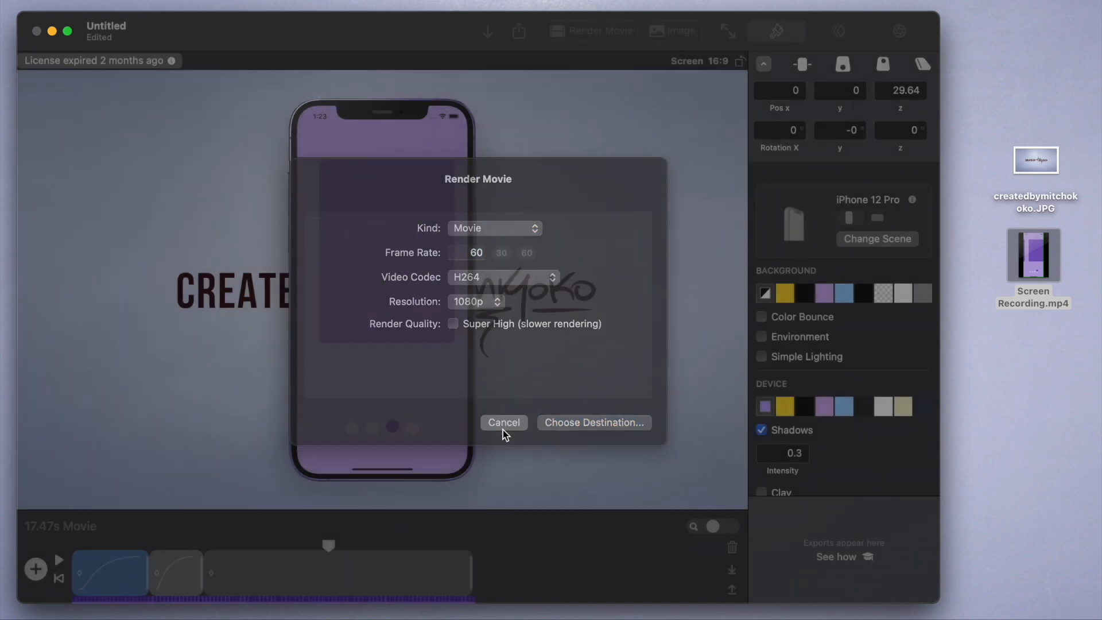
pyautogui.click(503, 423)
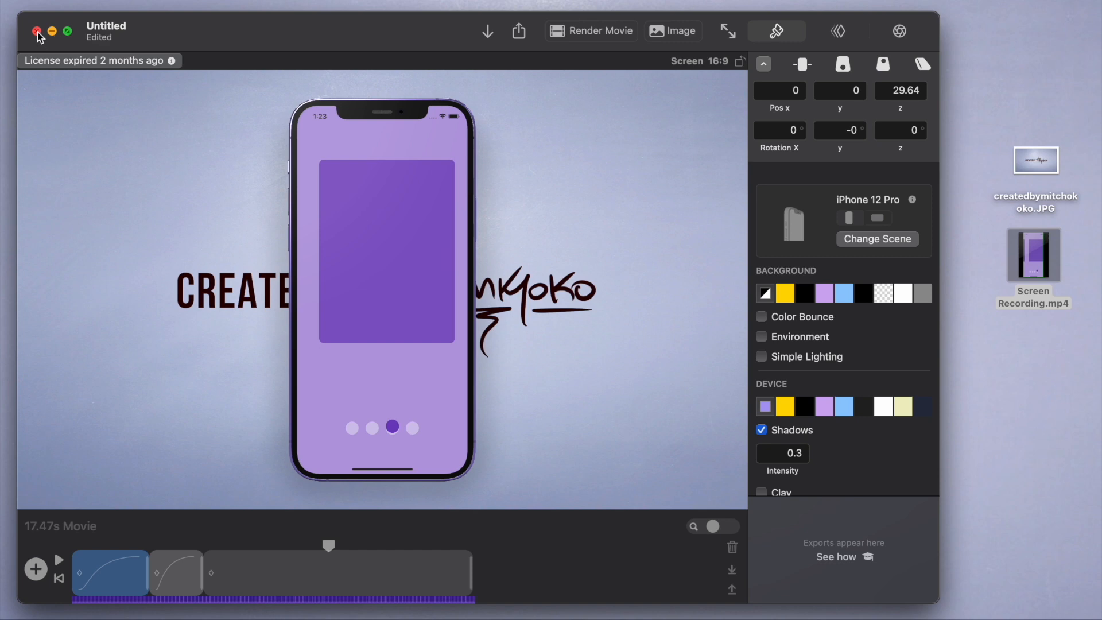
pyautogui.click(37, 31)
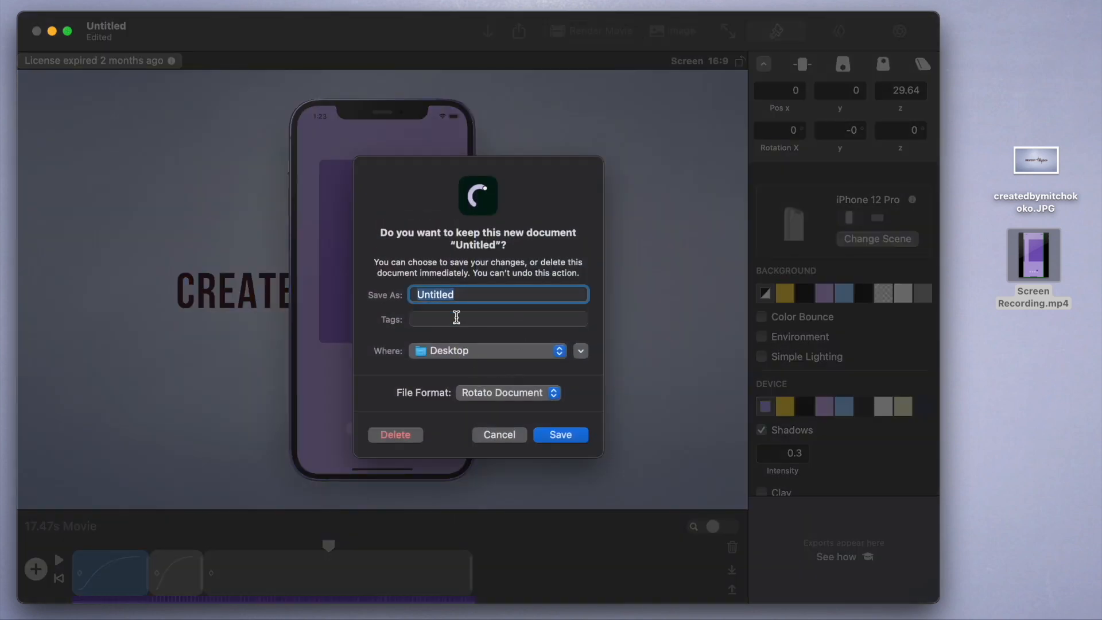
pyautogui.moveTo(456, 413)
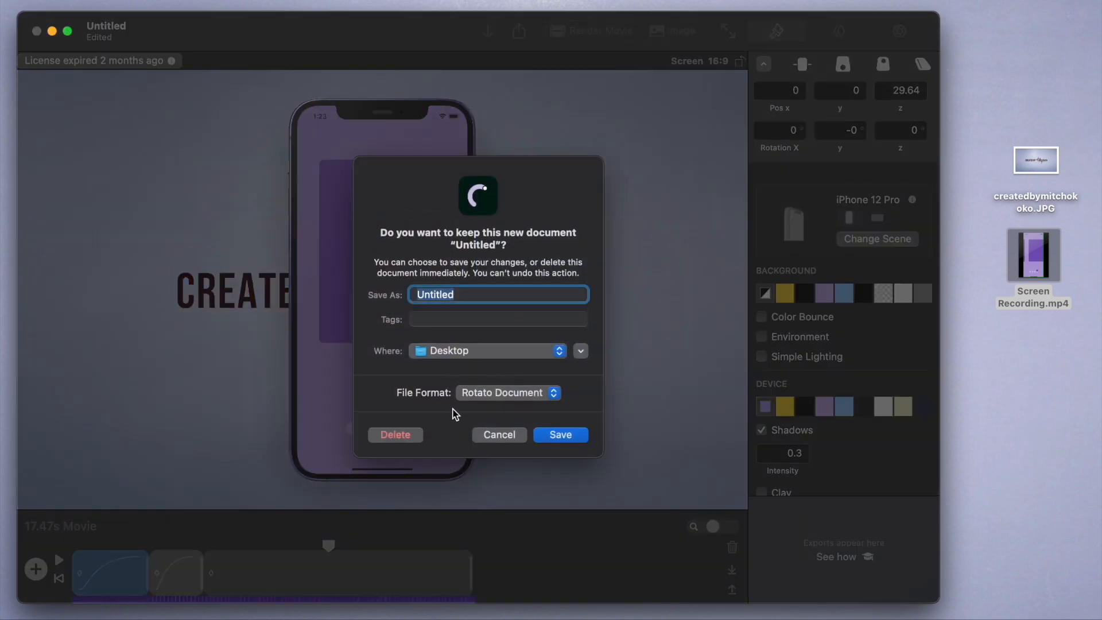